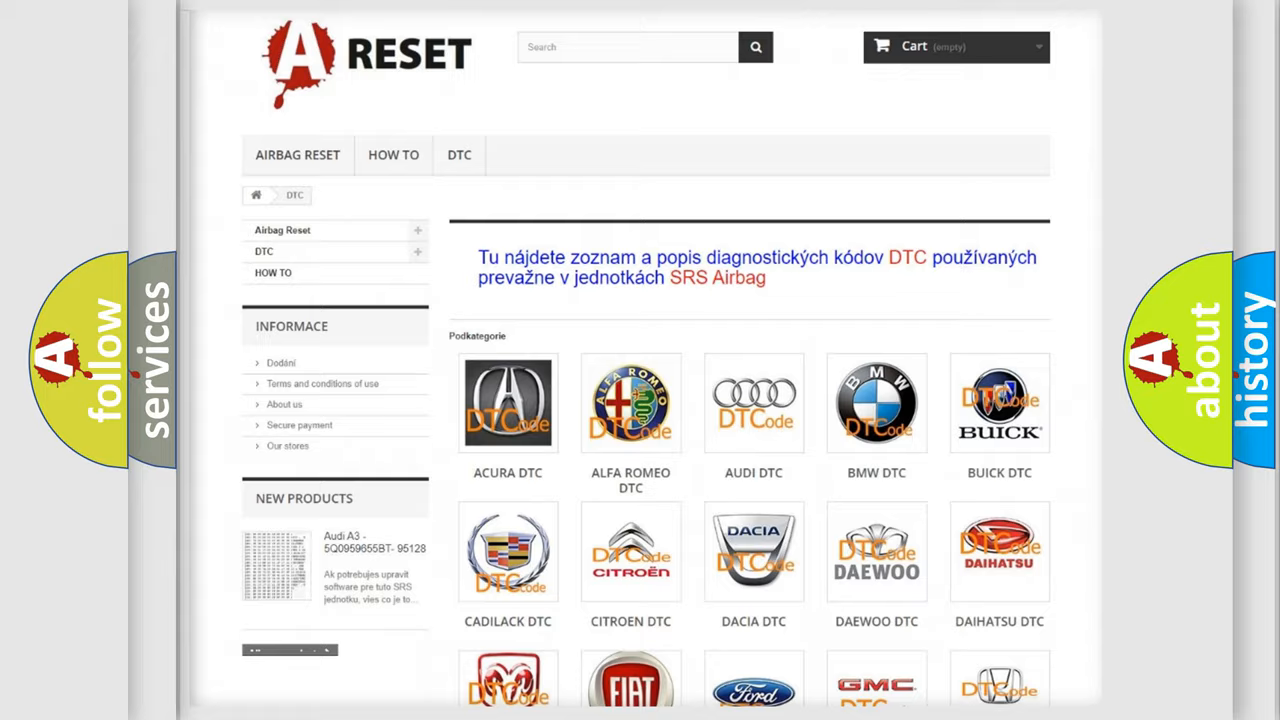
Scroll the DTC catalogue and select the FIAT logo to browse Fiat trouble codes
scroll(down, 3)
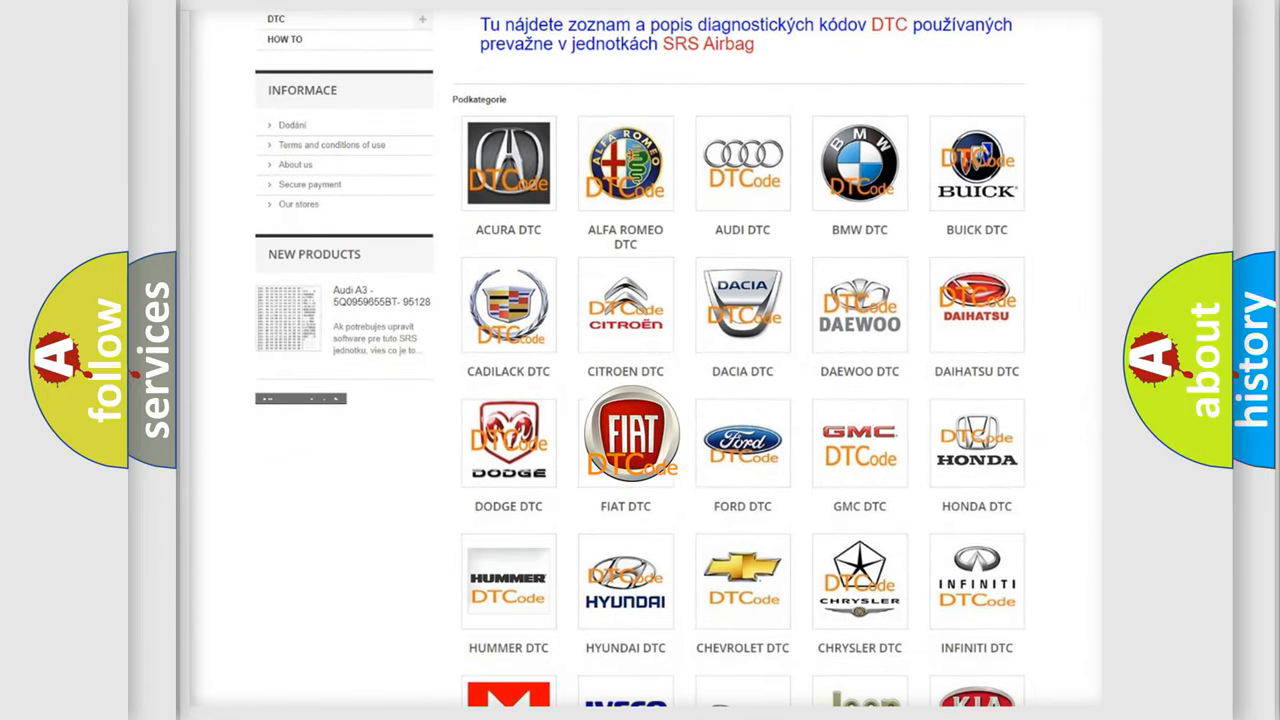
click(625, 435)
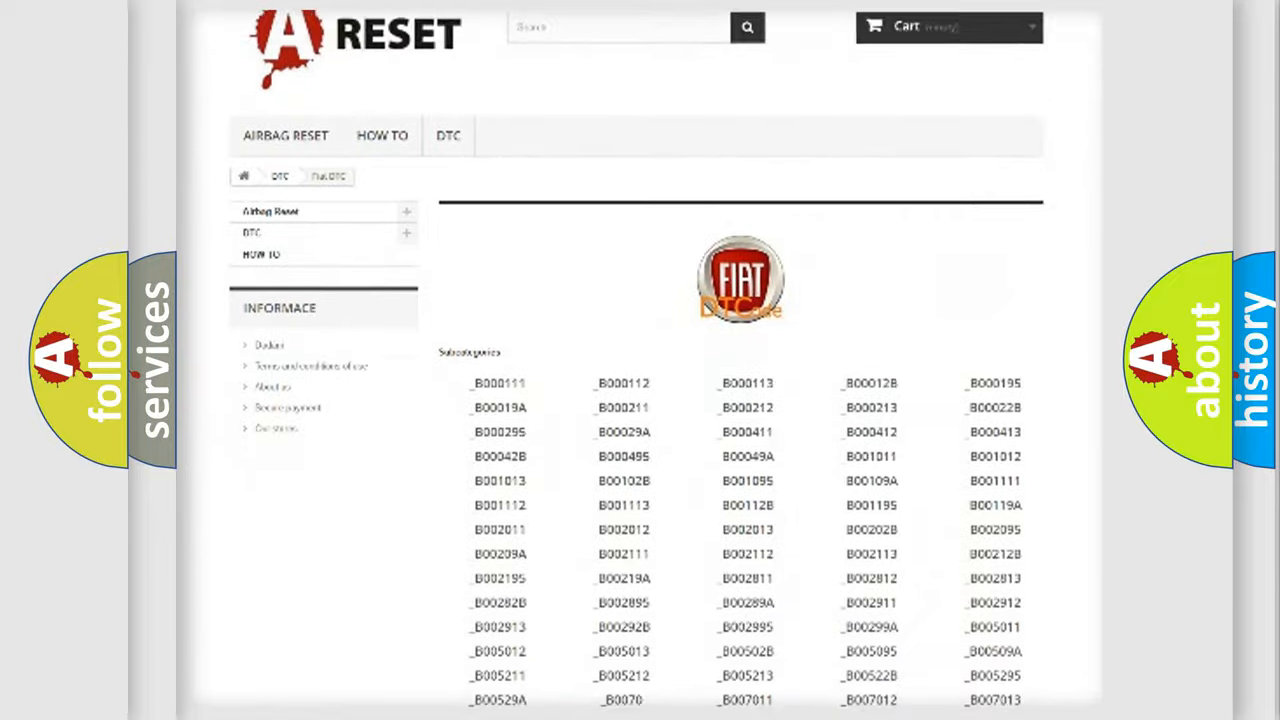
scroll(down, 3)
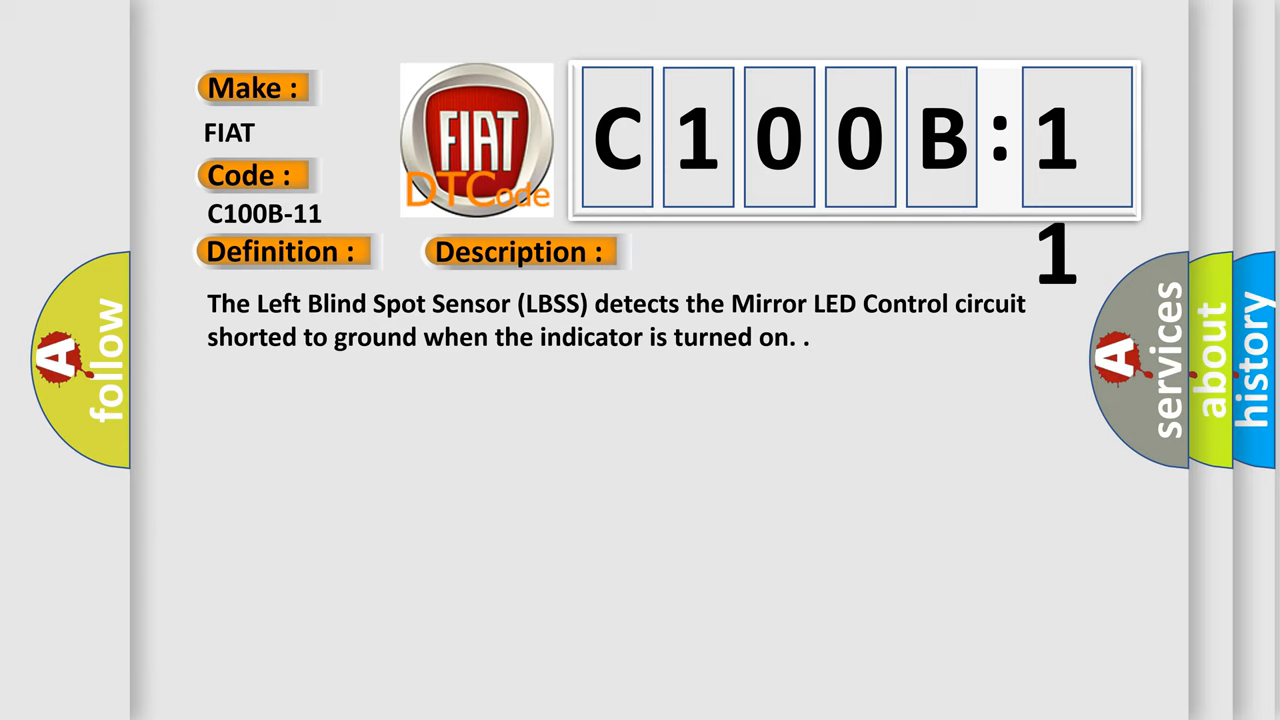
Reveal the C100B-11 cause: circuit short to ground, ground potential measured too long
click(735, 251)
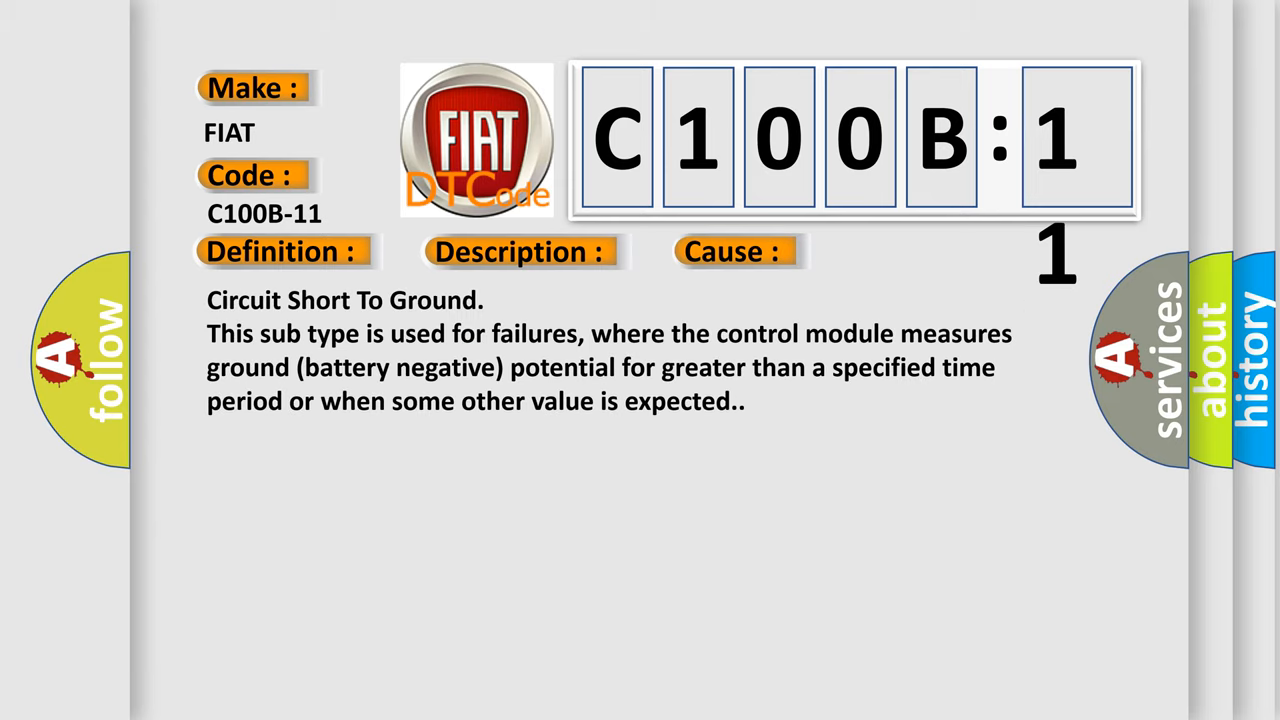